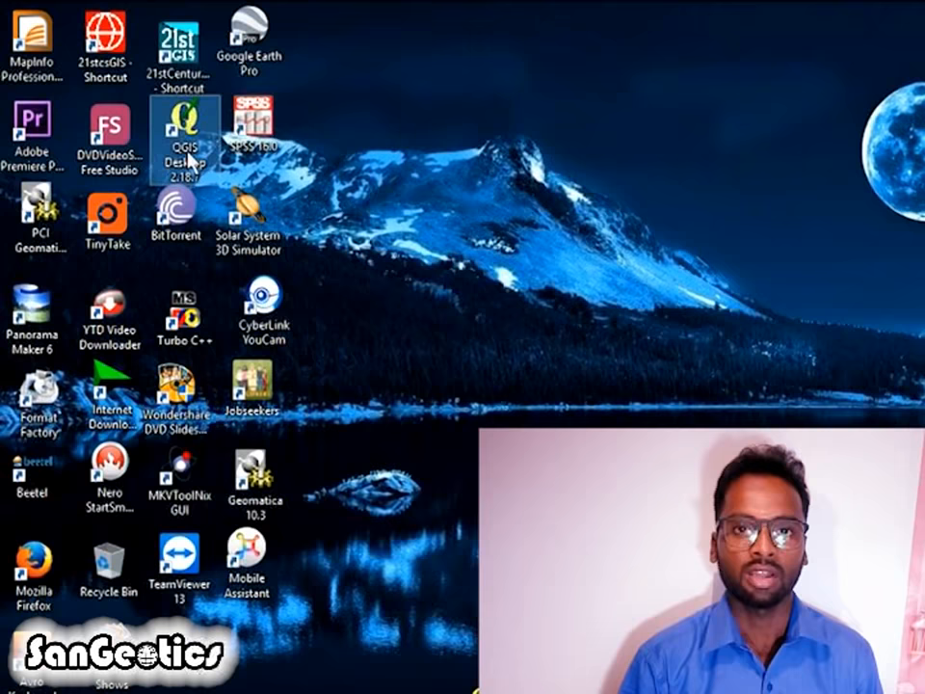
Step: Launch QGIS and load the District_Bankura grat image as a raster layer, dismissing the CRS prompt
double_click(183, 126)
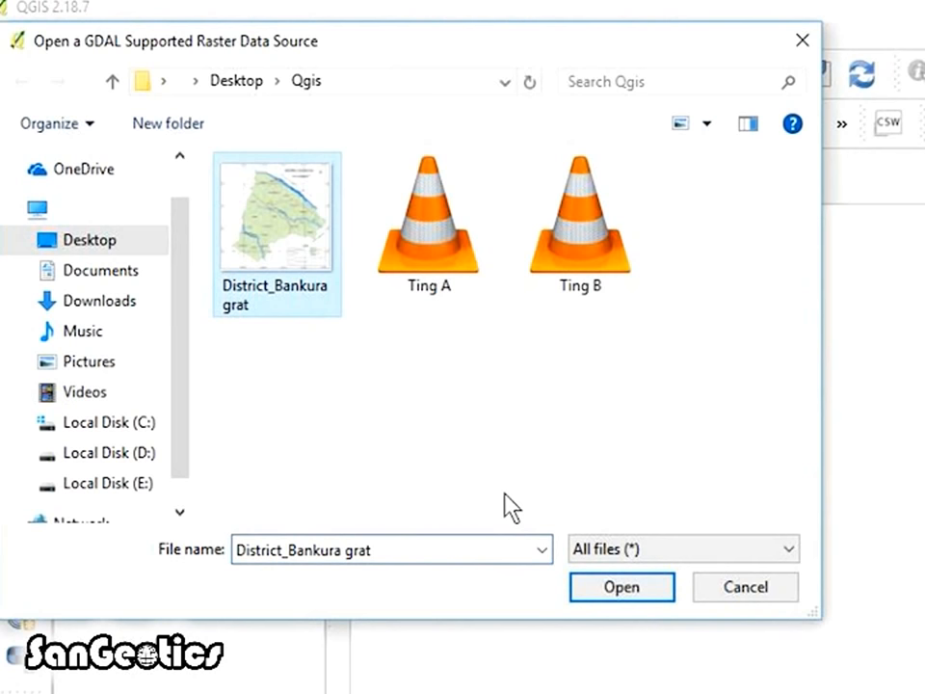
left_click(621, 586)
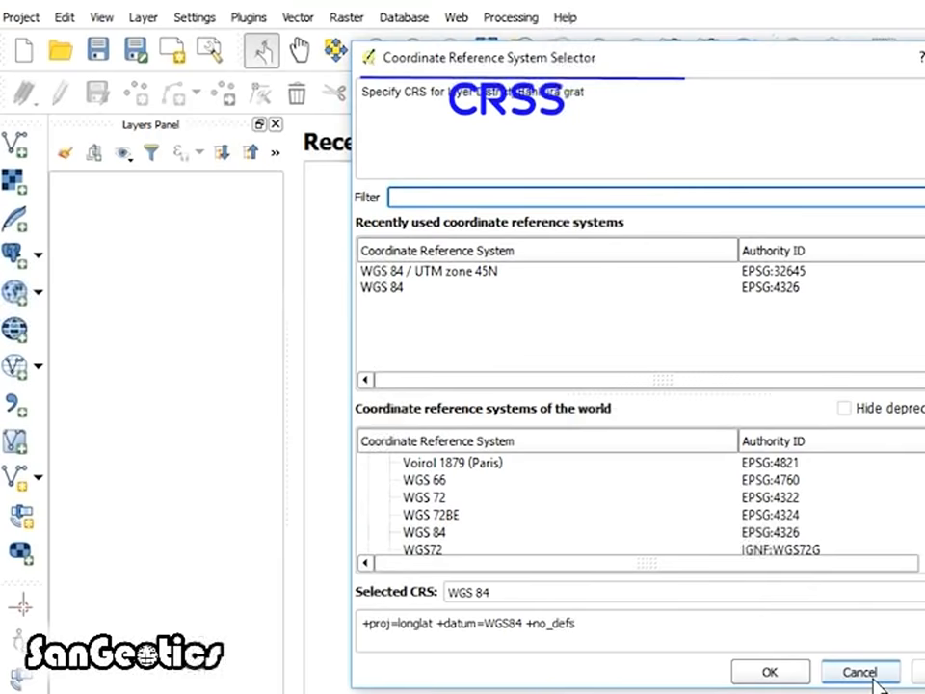
left_click(860, 671)
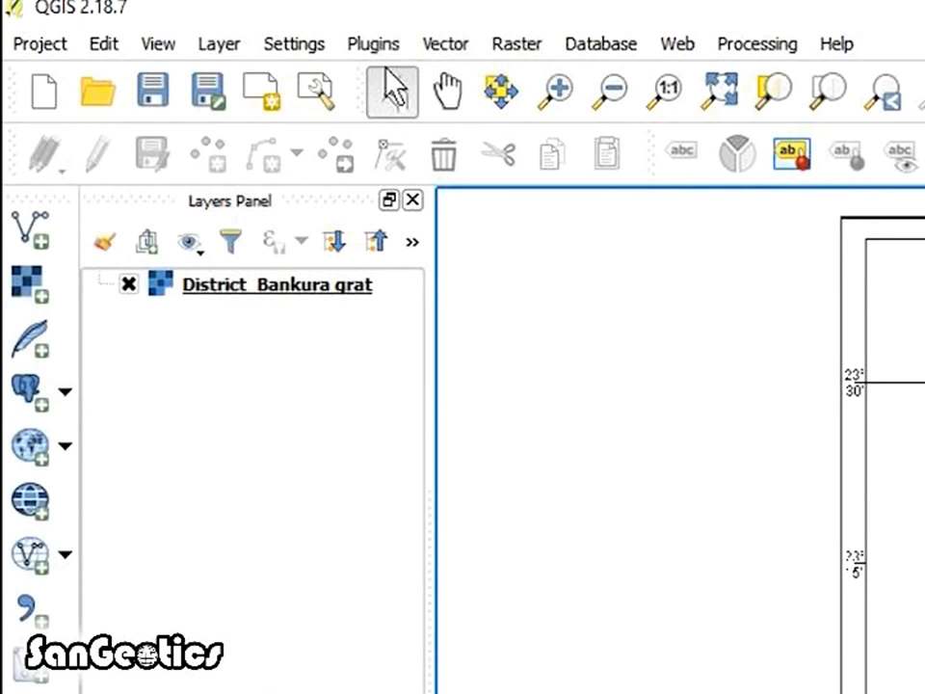
Step: Load District_Bankura grat.jpg into the Georeferencer and dismiss the CRS prompt
left_click(517, 43)
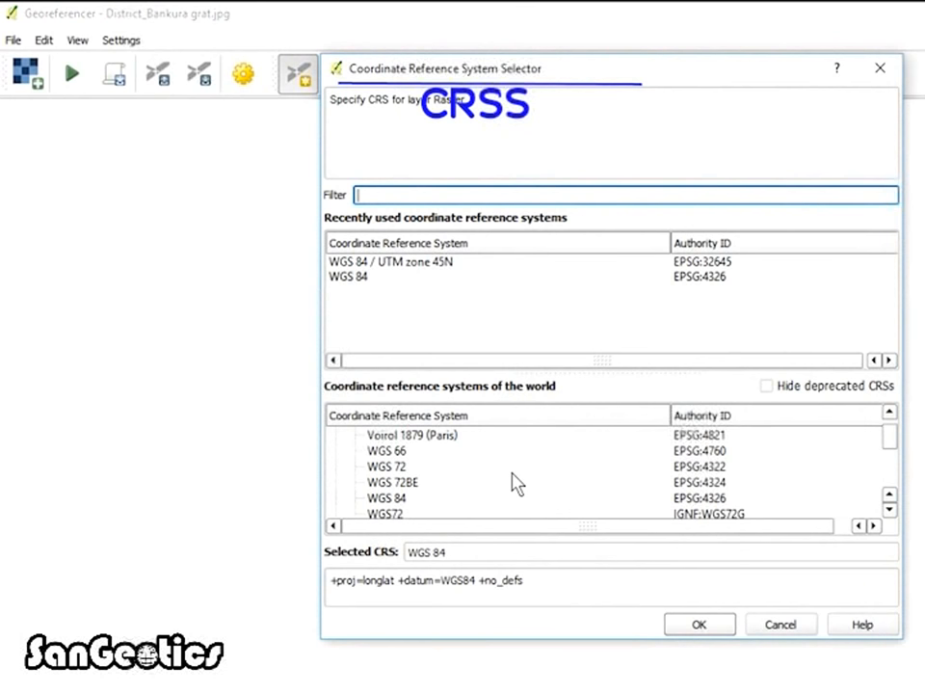
left_click(697, 625)
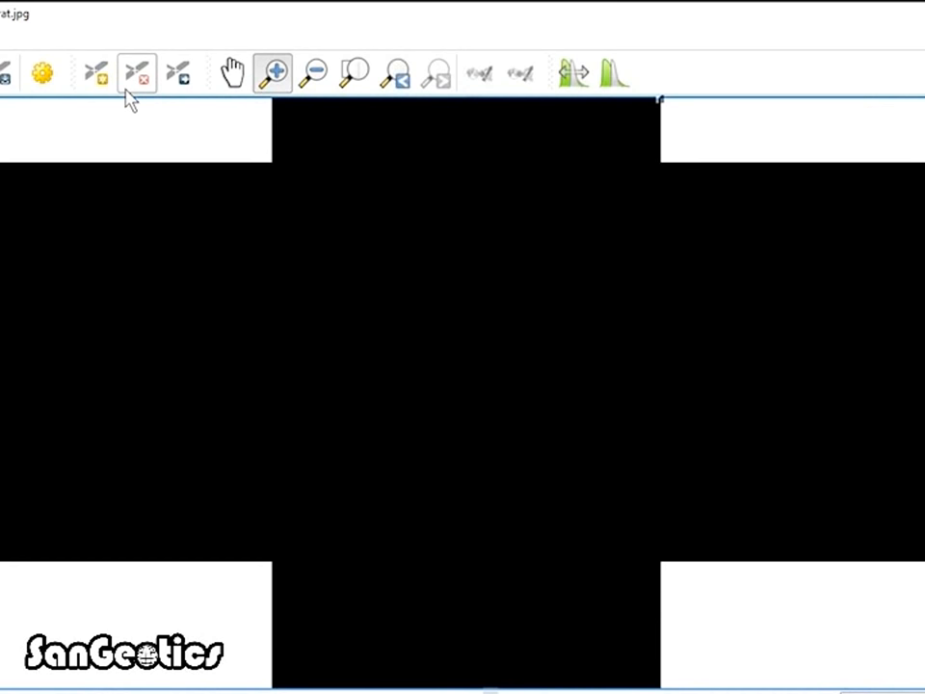
Step: Place a control point on the 86°45′ / 23°30′ crossing and begin entering 86 4 as its east coordinate
left_click(96, 73)
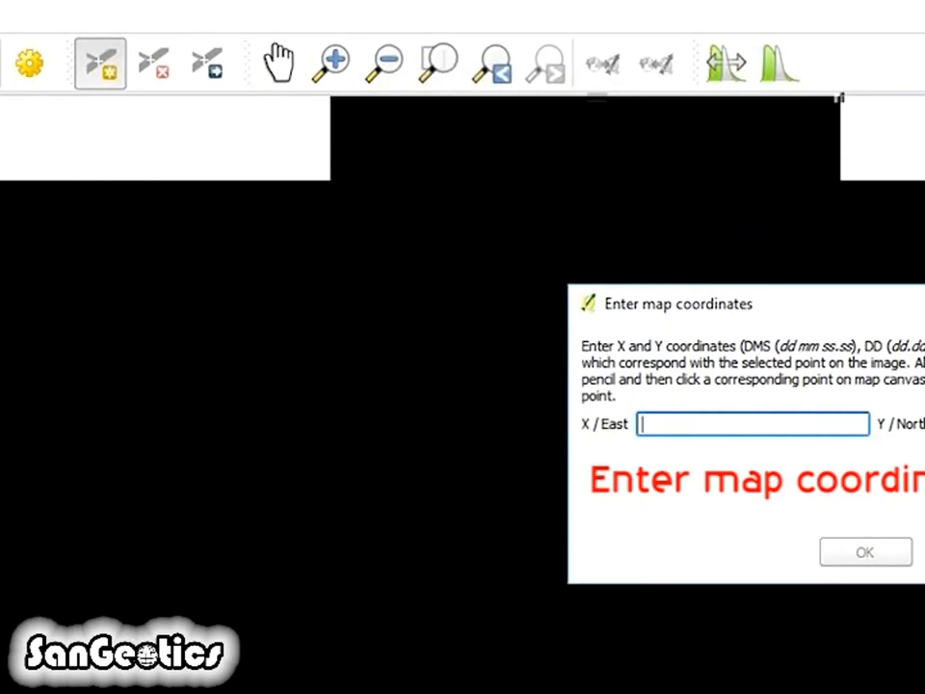
left_click(383, 62)
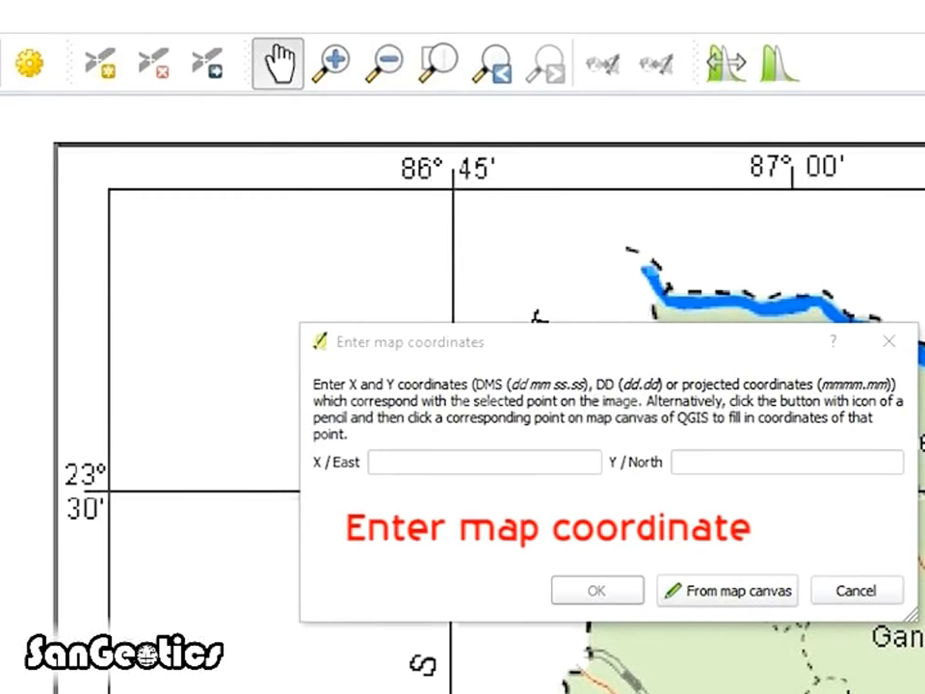
left_click(484, 463)
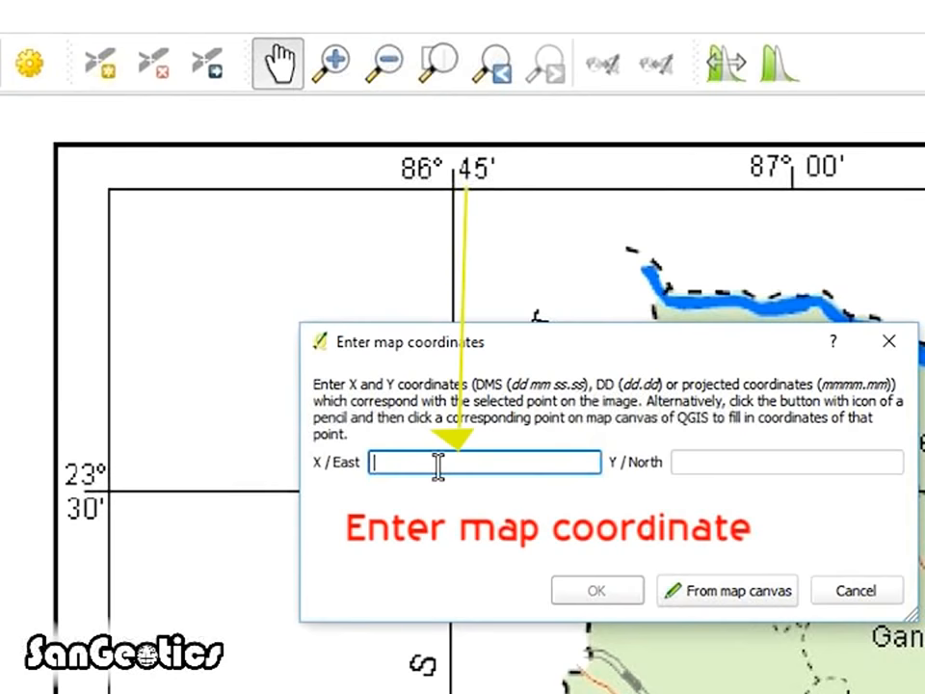
type("86 4")
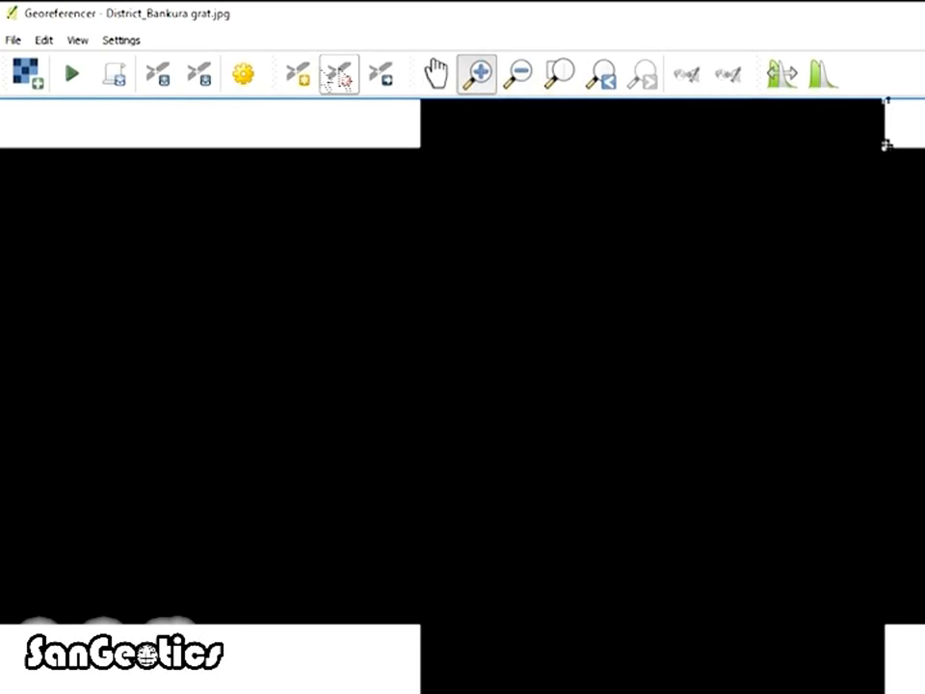
Step: Zoom out and mark the 87°30′ / 23°30′ graticule crossing as another control point
left_click(340, 73)
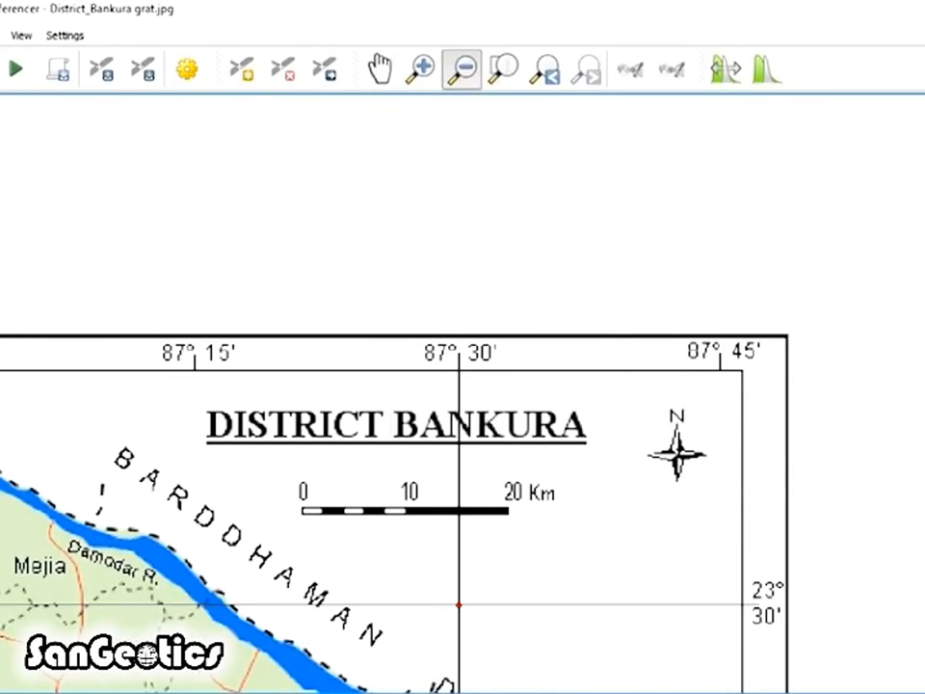
left_click(420, 70)
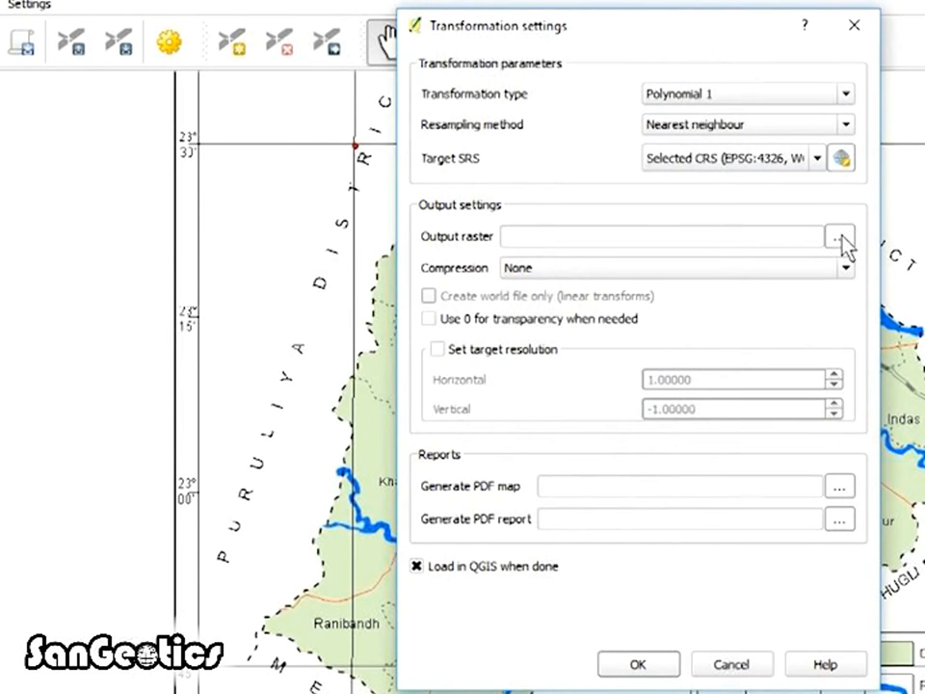
Step: Set the output raster to District_Bankura grat_modified GeoTIFF and accept the transformation settings
left_click(841, 235)
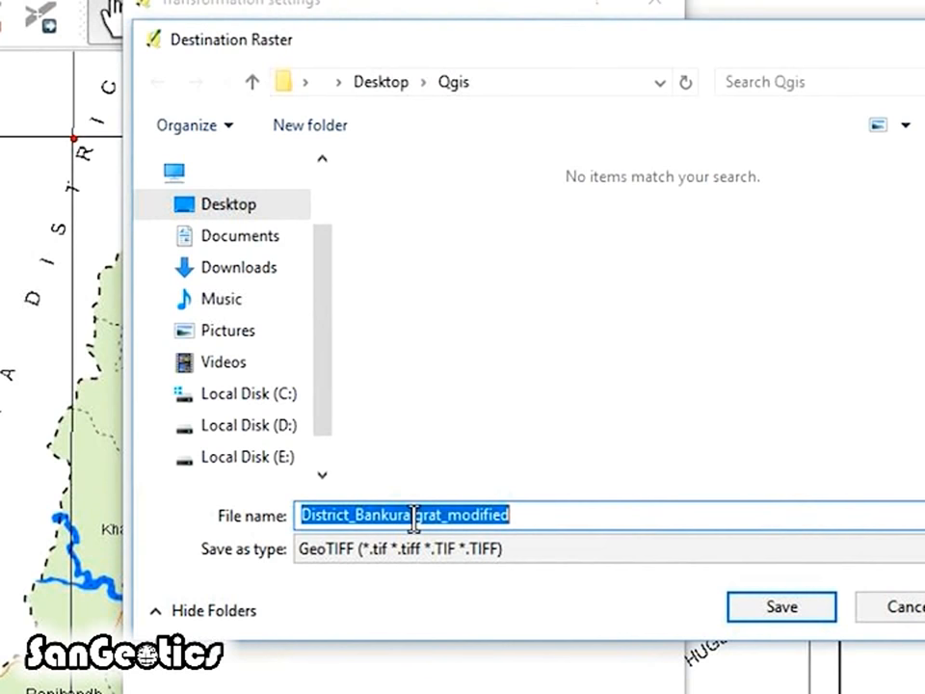
left_click(781, 605)
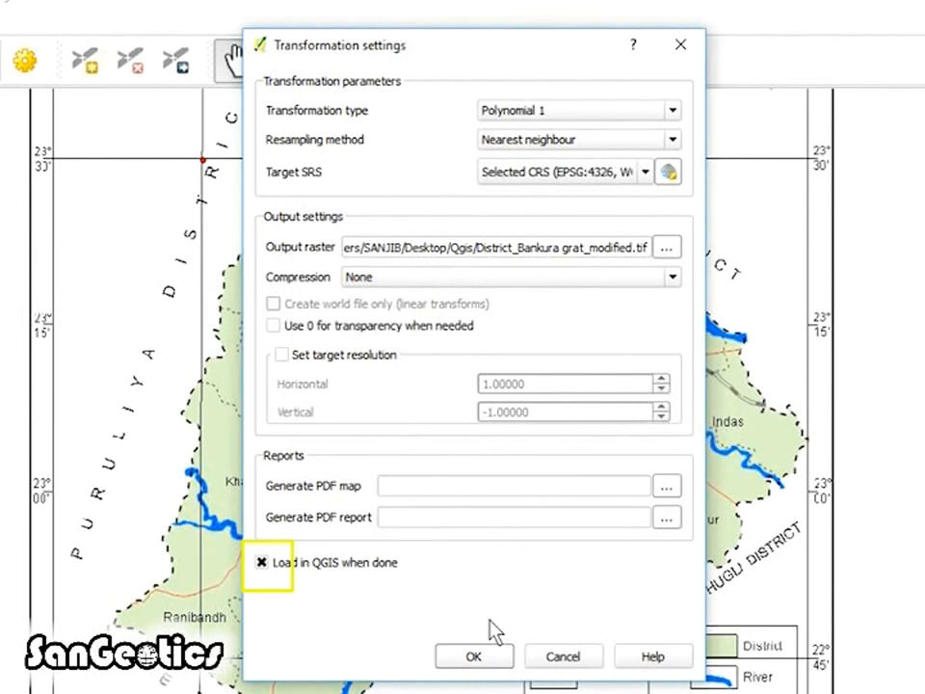
left_click(474, 655)
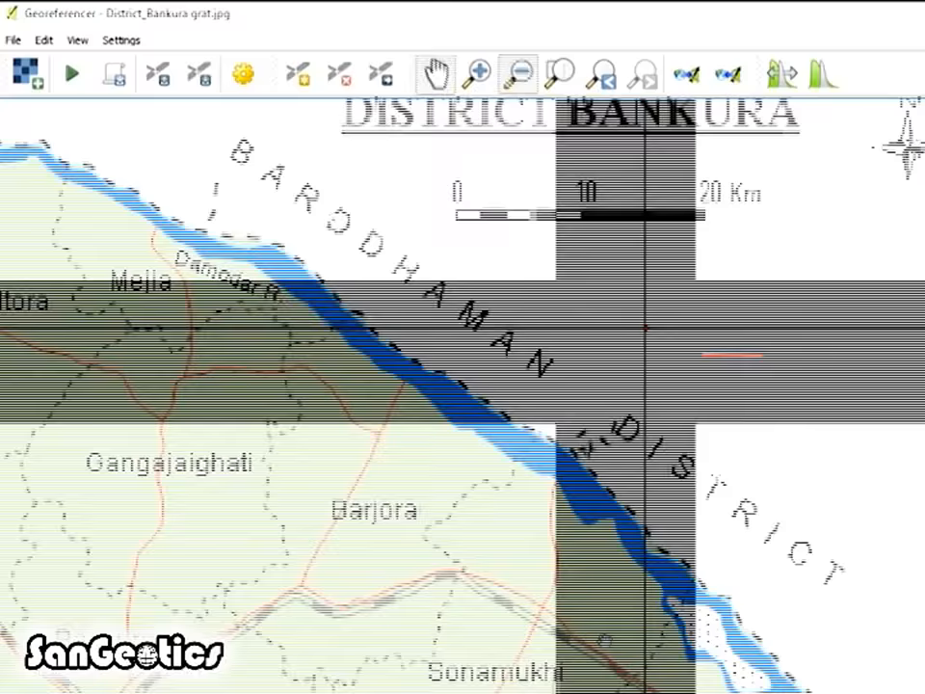
Step: Start georeferencing the Bankura map with the placed control points
left_click(479, 73)
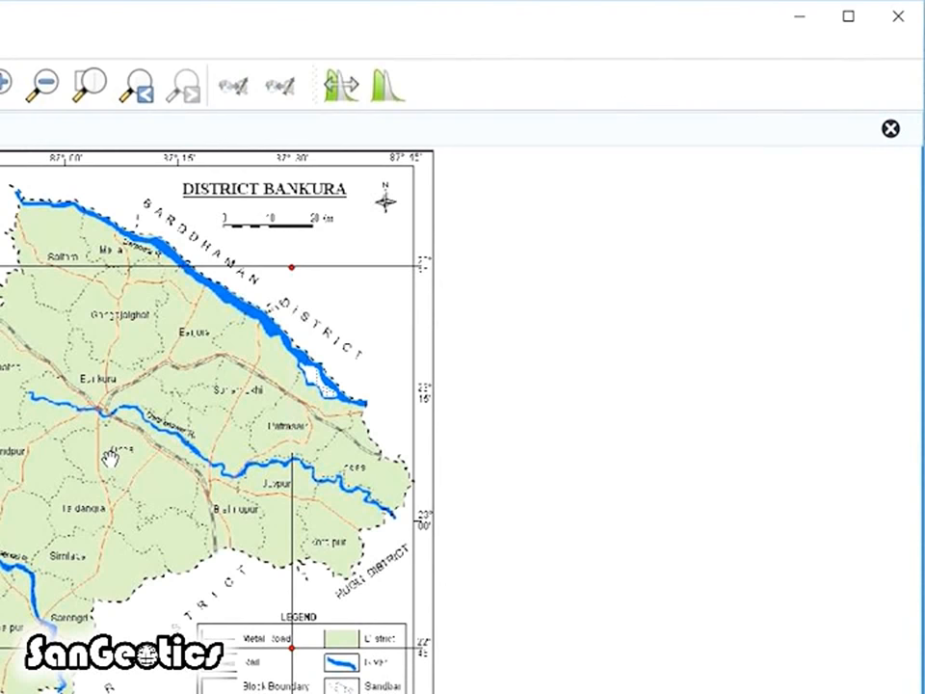
mouse_move(814, 119)
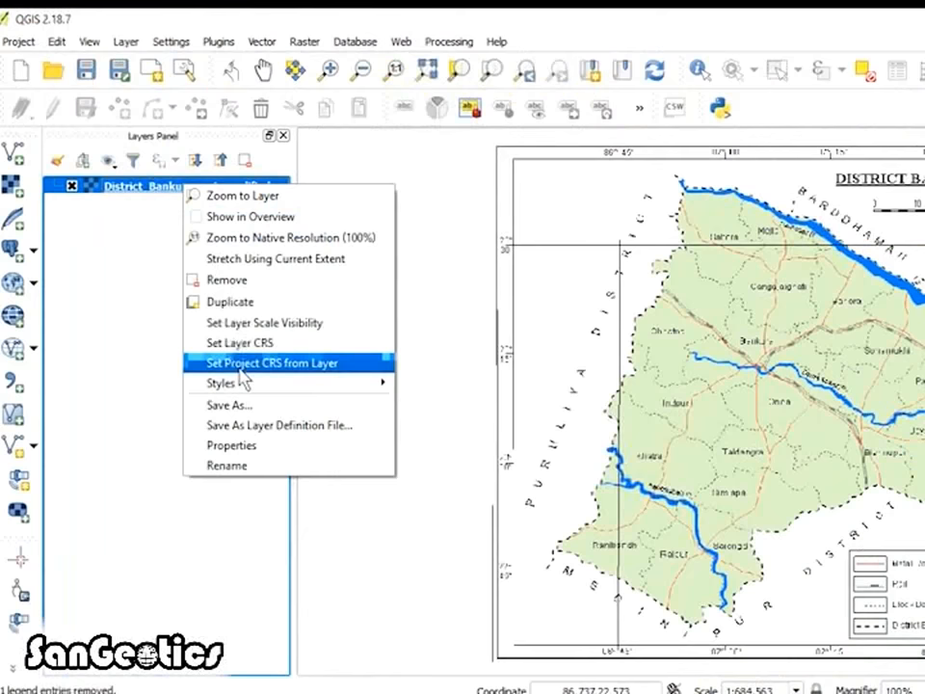
mouse_move(227, 405)
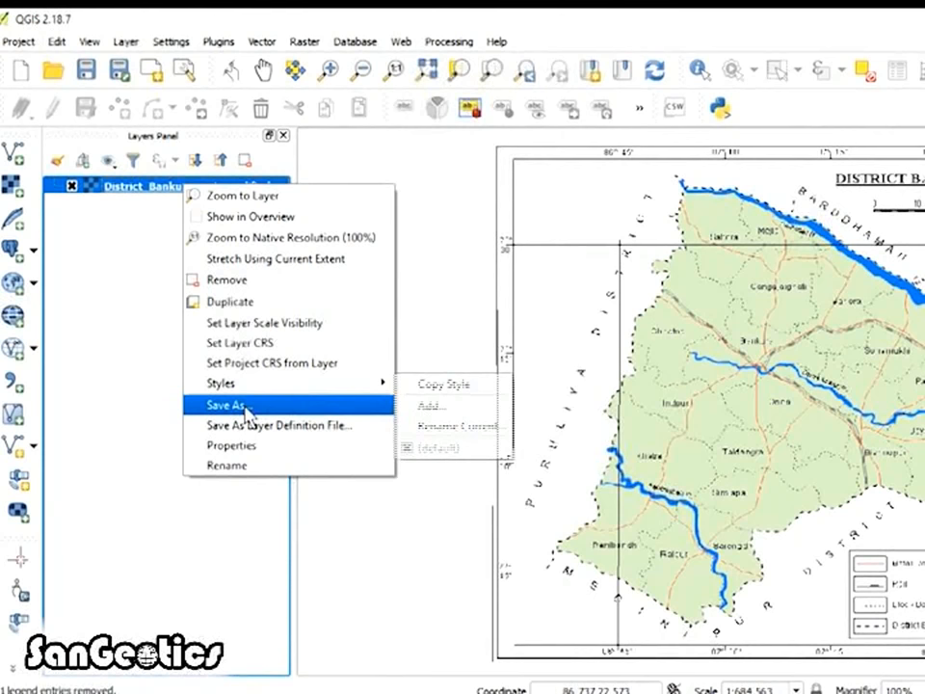
Step: Bring up the Save As settings for the georeferenced District_Bankura layer
left_click(224, 405)
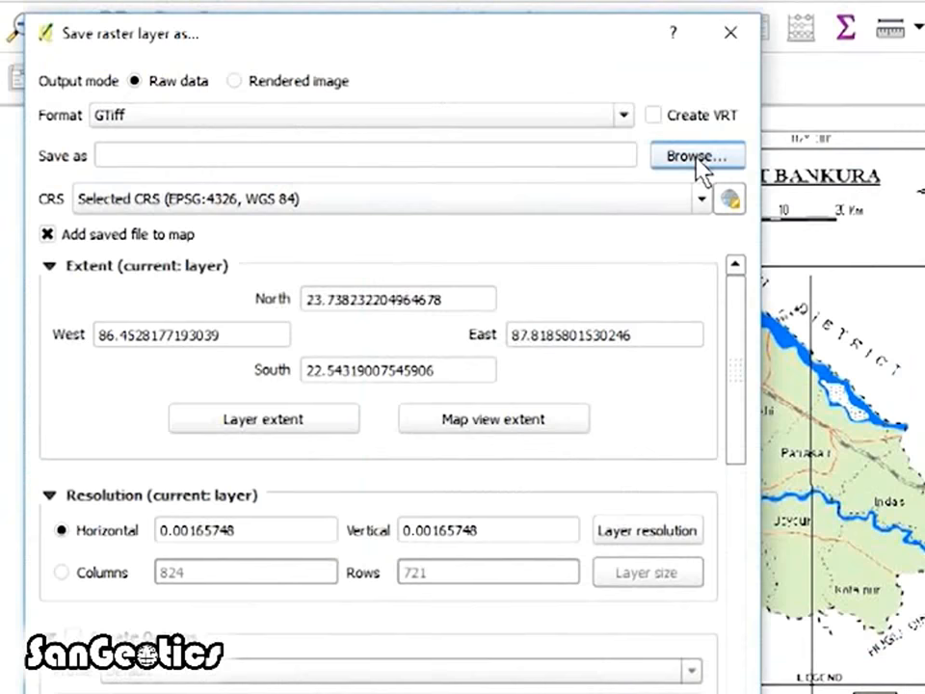
Step: Set the export to Bankura UTM GeoTIFF in EPSG:32645 WGS 84 / UTM zone 45N
left_click(698, 154)
type("Bankura")
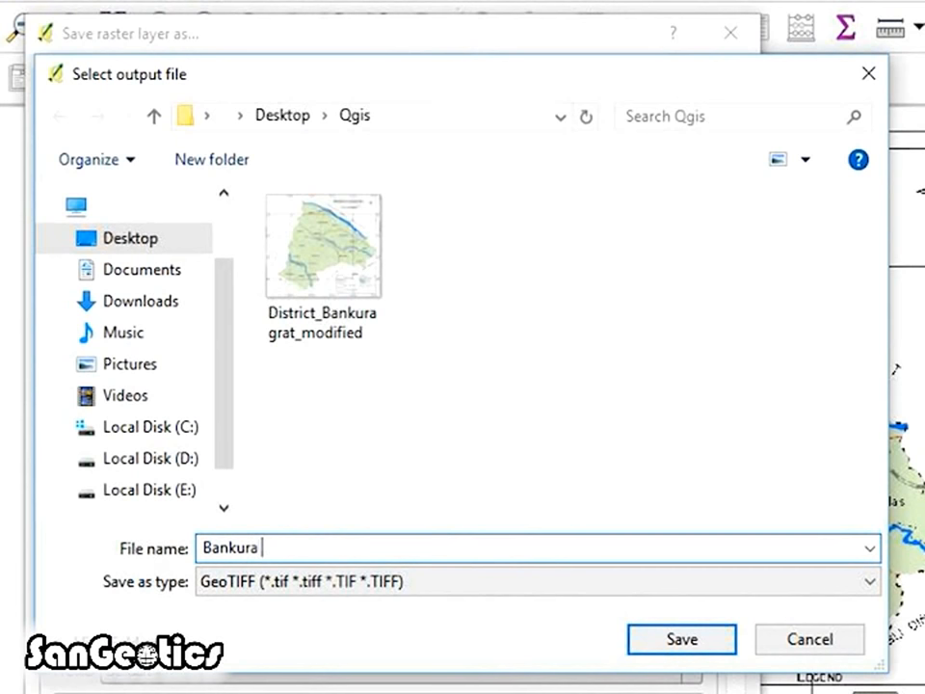
left_click(680, 640)
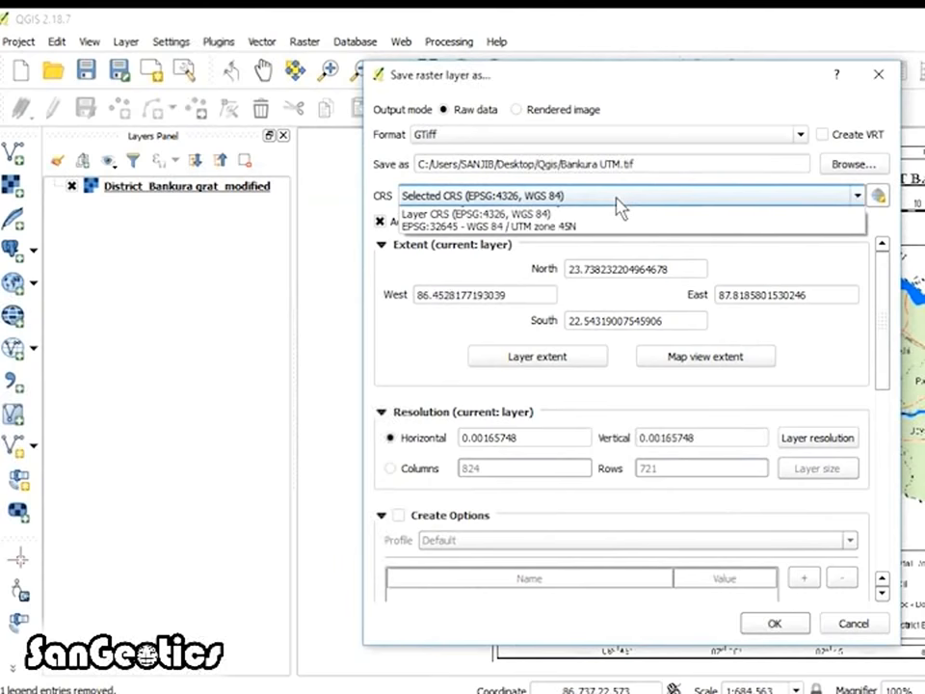
left_click(856, 197)
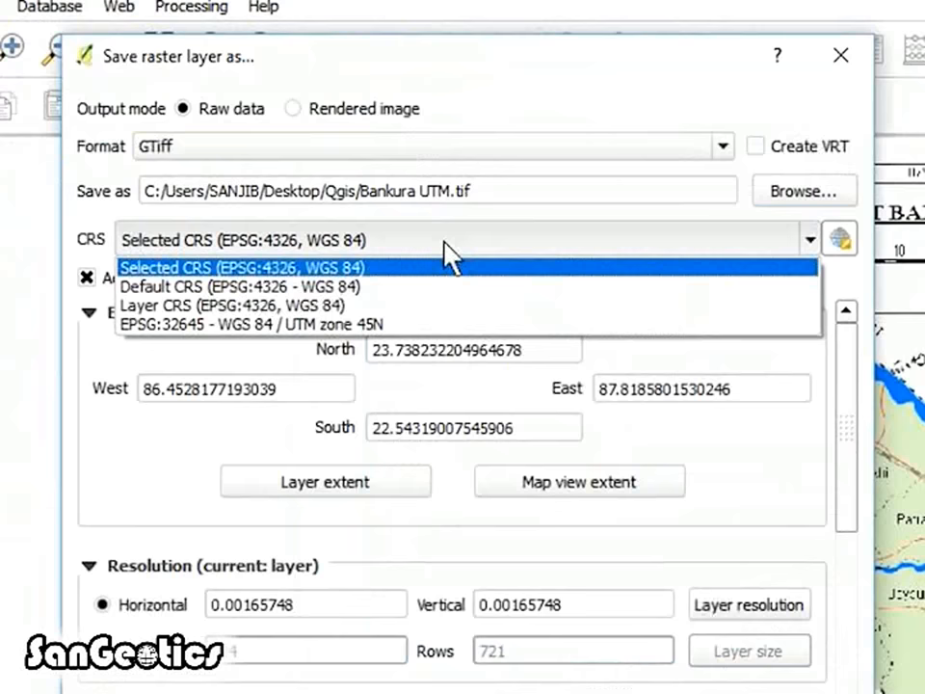
left_click(231, 323)
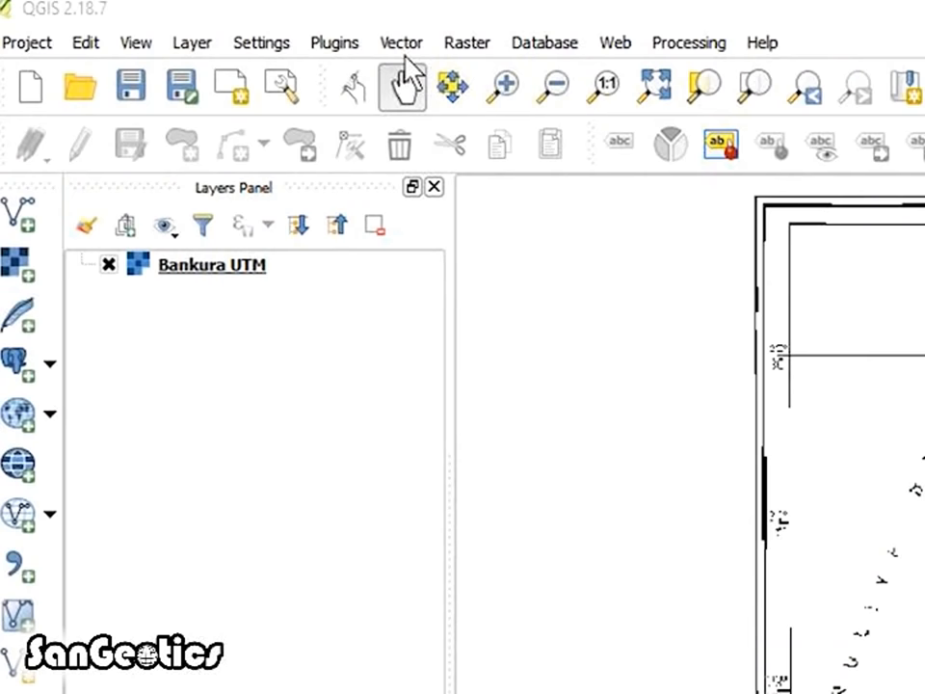
Step: Export the map and begin defining a new shapefile layer from the Layer menu
left_click(193, 43)
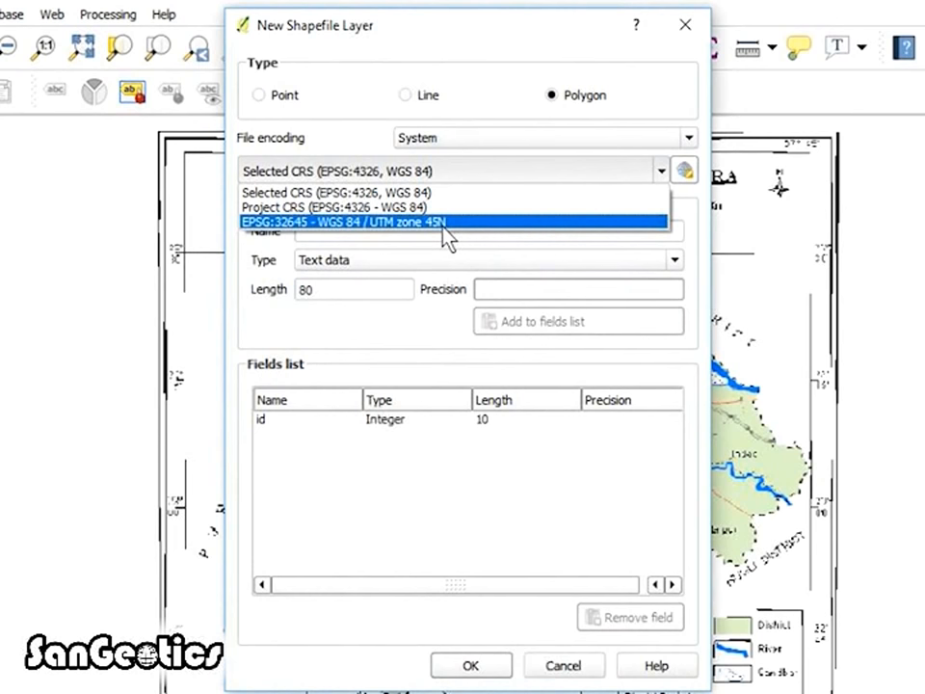
Step: Name the new polygon shapefile BLOCKS
type("BLOCKS")
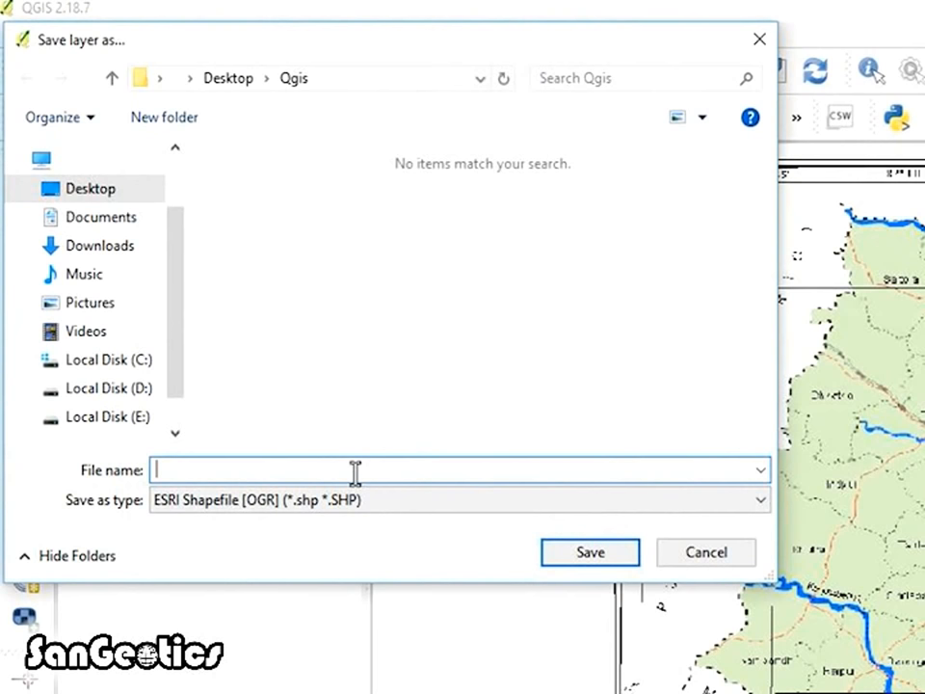
Step: Name the new polygon shapefile BLOCKS and save it in the Qgis desktop folder
type("BLOCKS")
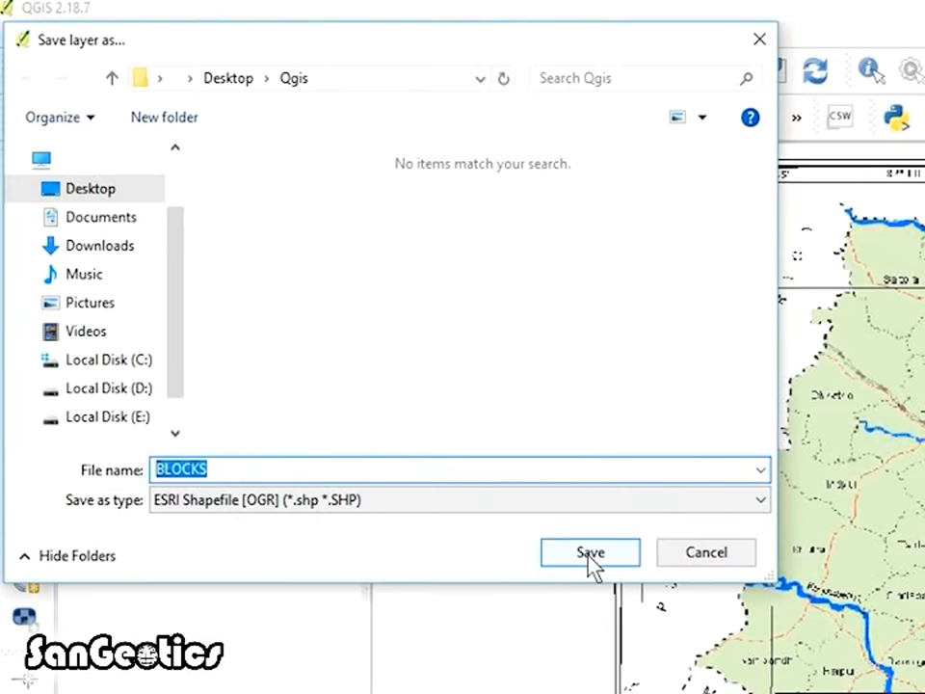
left_click(590, 552)
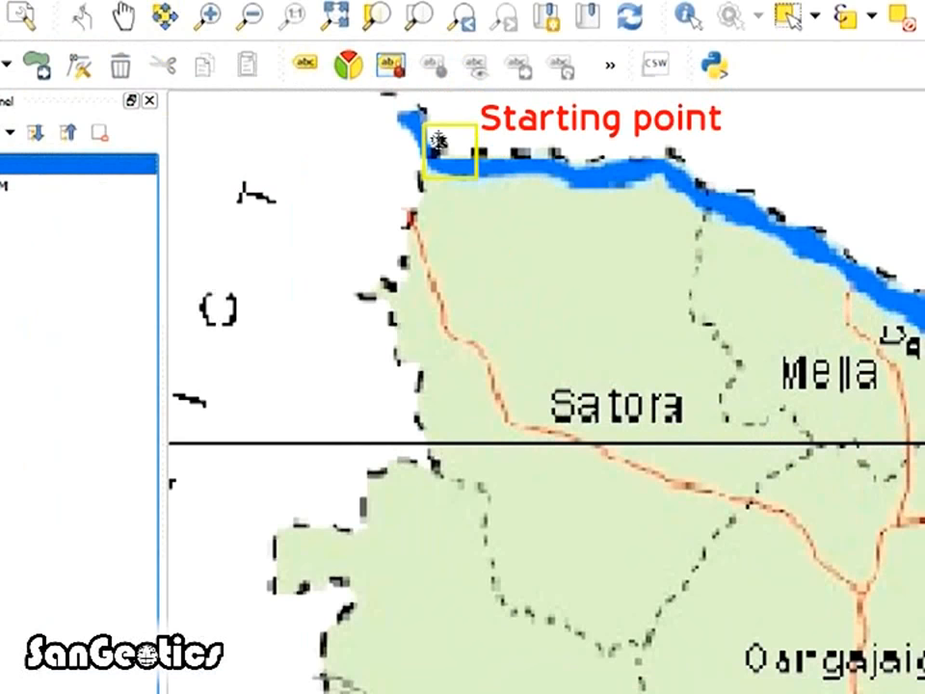
Step: Trace the first block polygon from the marked point by the northern river and finish it
left_click(791, 453)
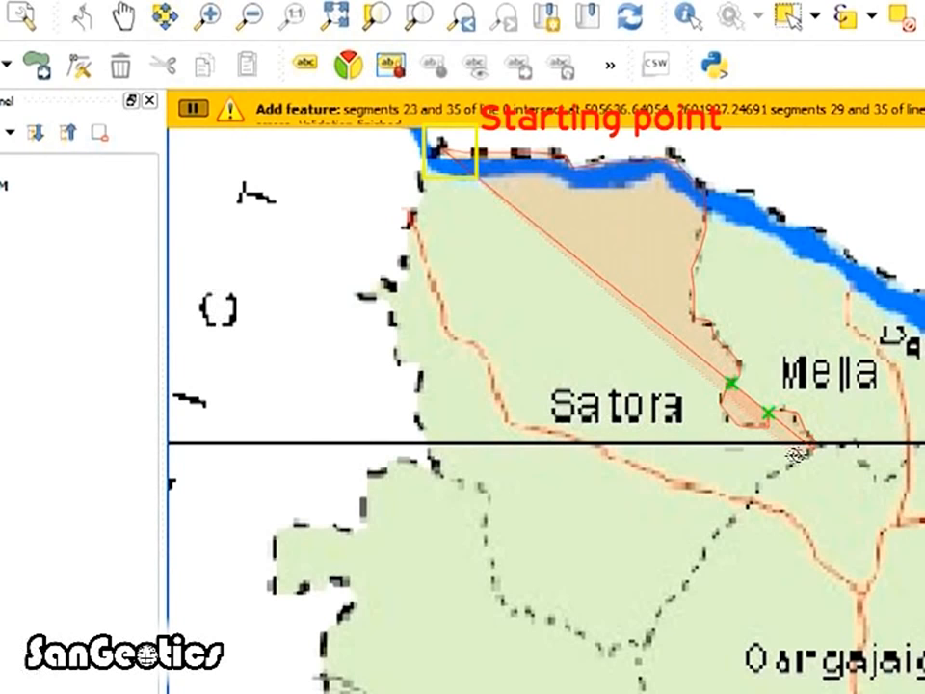
right_click(376, 293)
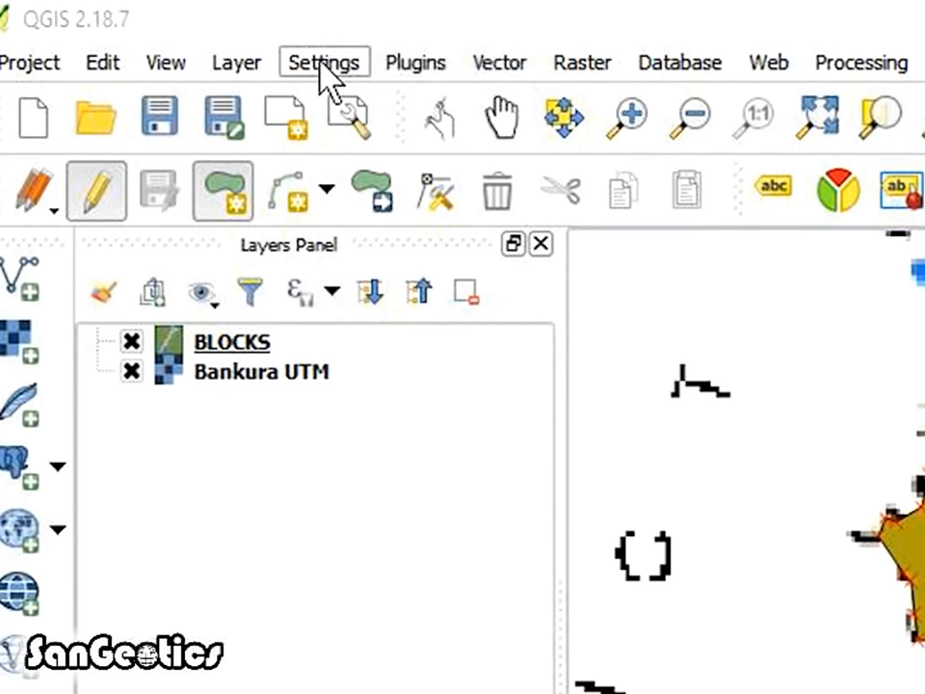
Step: Enable vertex-and-segment snapping for BLOCKS with topological editing and snapping on intersection
left_click(324, 62)
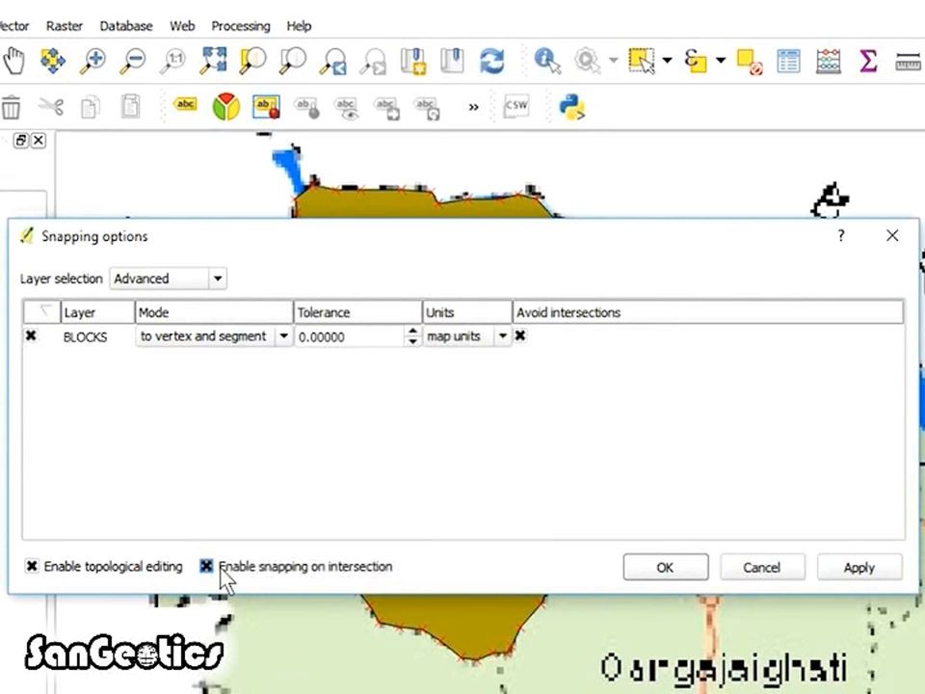
left_click(666, 567)
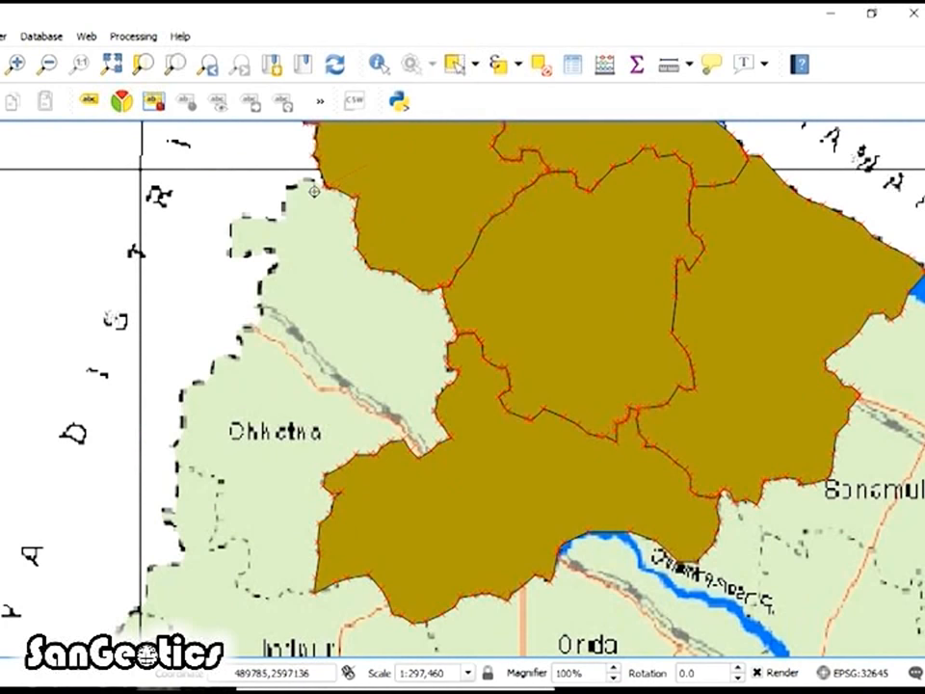
Step: Continue the adjoining block outlines, placing vertices along the Chhatna block boundary
left_click(224, 497)
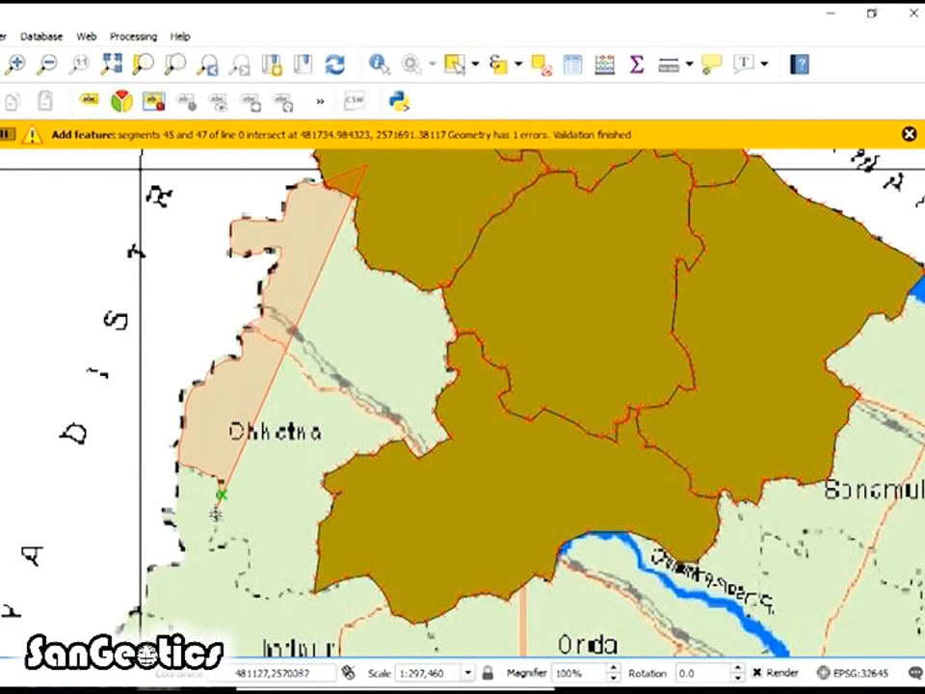